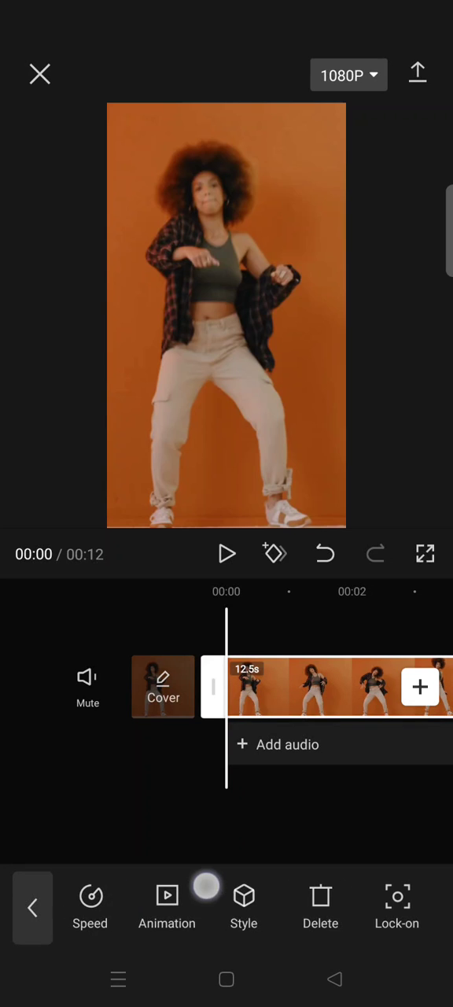
# Scroll the clip toolbar to Lock-on and open the face, body and hand subject options.
pyautogui.hscroll(-3)
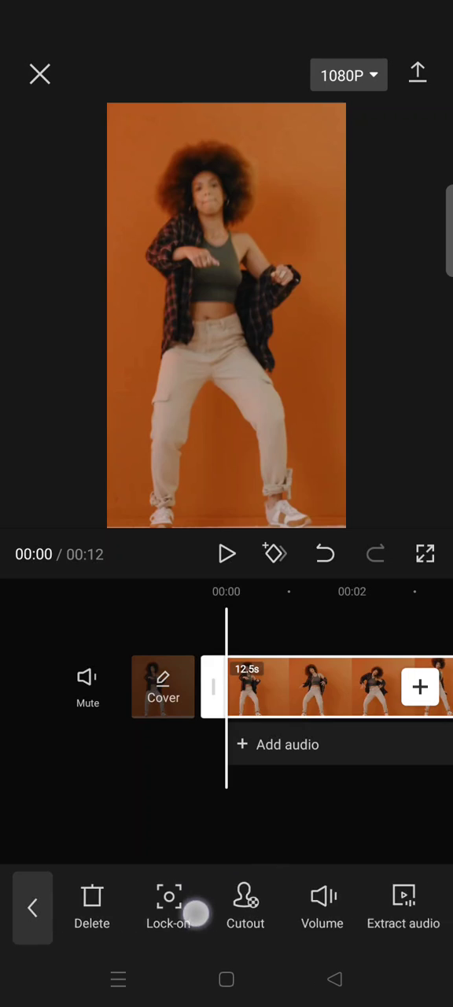
pyautogui.click(169, 904)
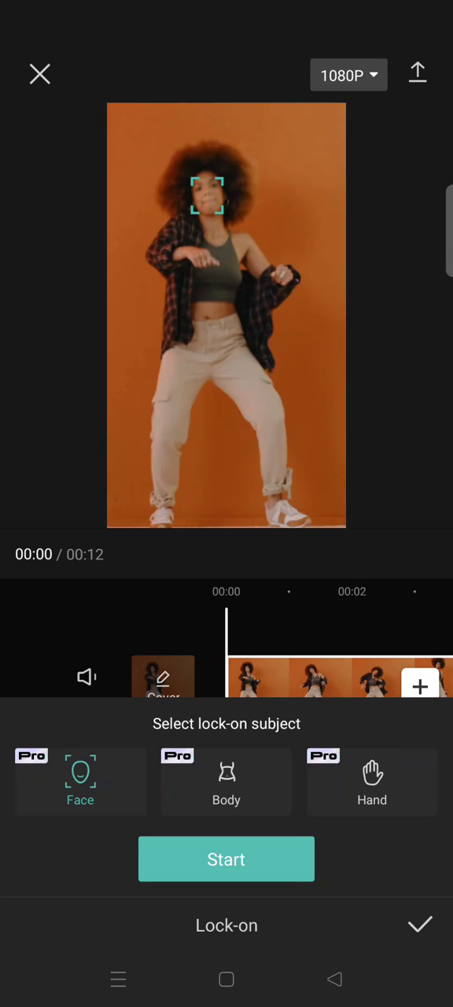
# Track the dancer's body as the lock-on subject and run tracking to completion.
pyautogui.click(227, 780)
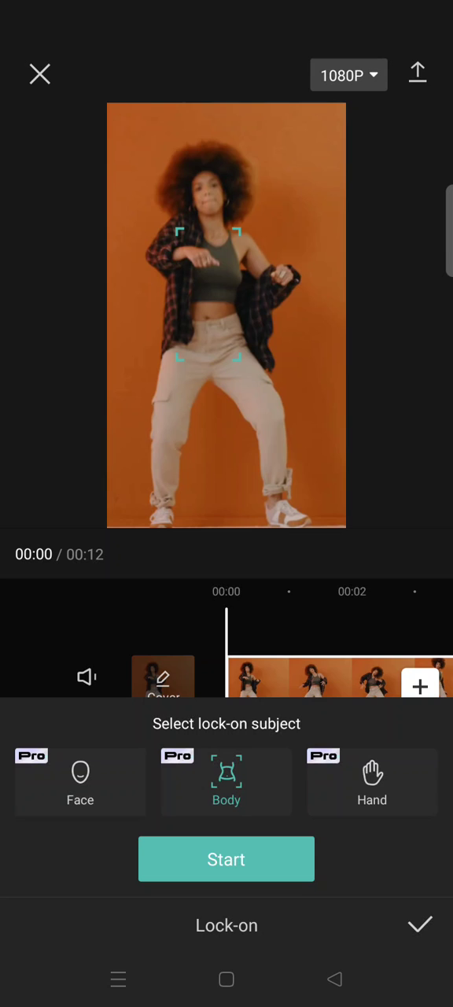
pyautogui.click(226, 859)
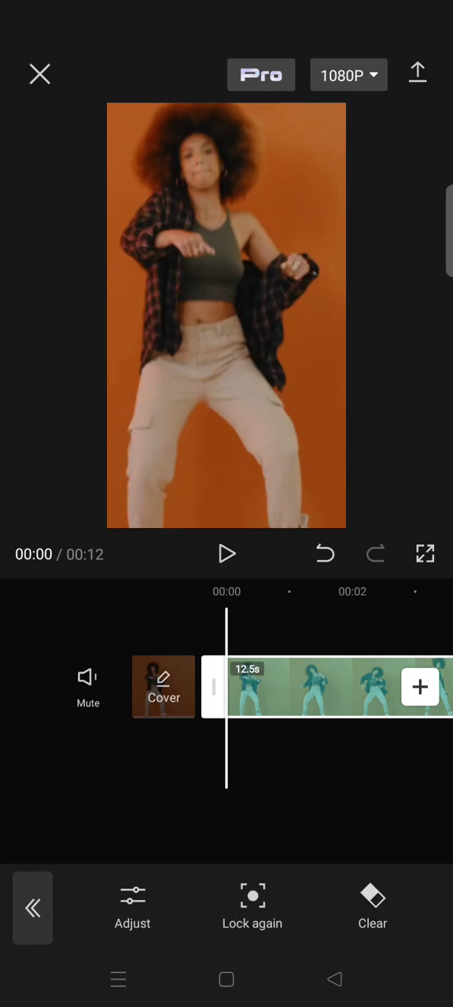
pyautogui.click(132, 907)
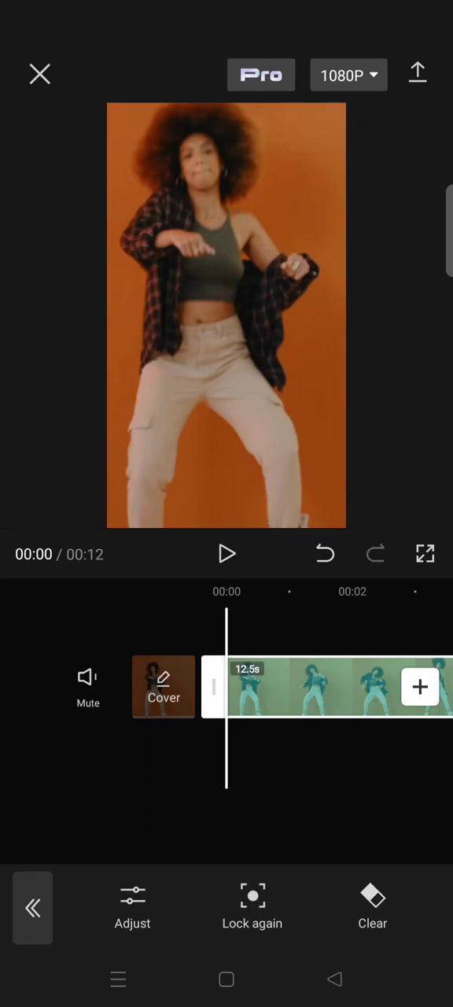
# Play the body-tracked dance clip through to 00:12, then pause.
pyautogui.click(226, 554)
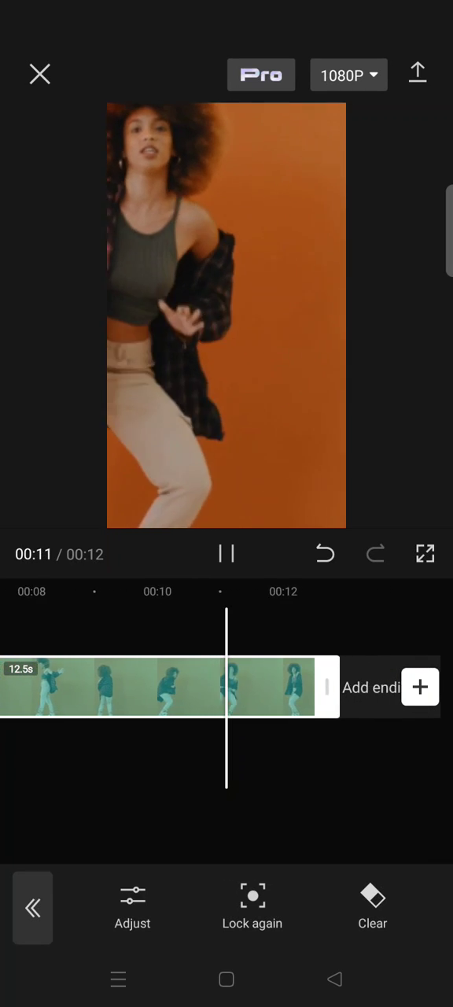
pyautogui.click(227, 553)
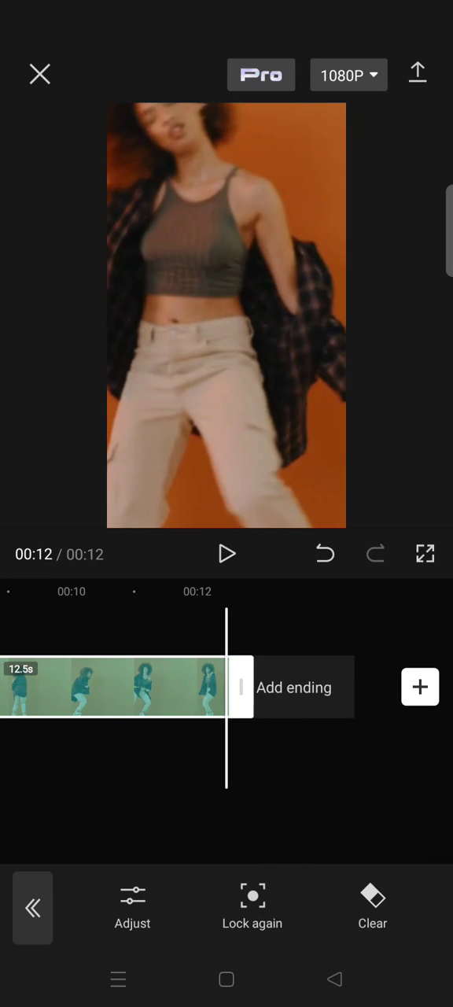